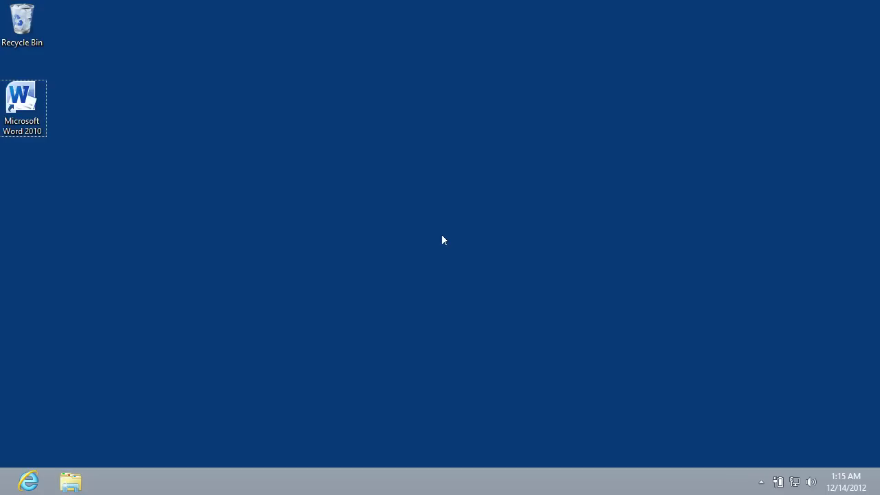
mouse_move(223, 175)
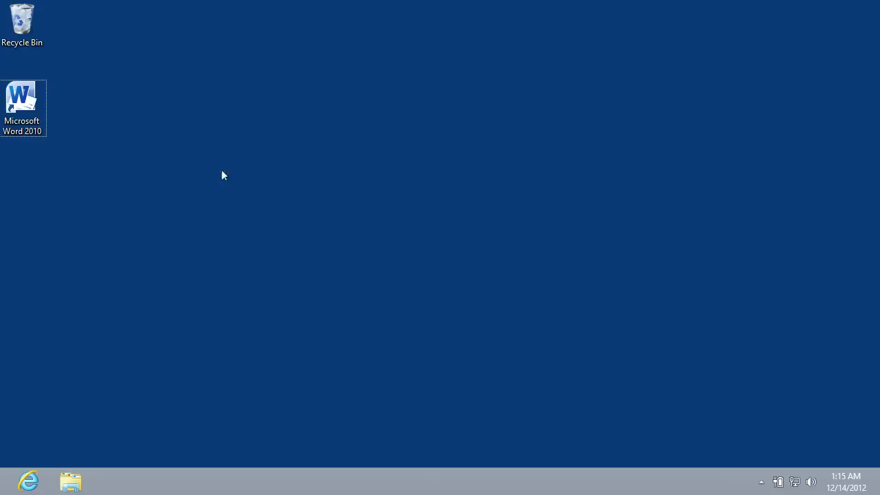
Launch Word and insert the seat-electric-car-879-2 red car photo from Pictures
double_click(23, 102)
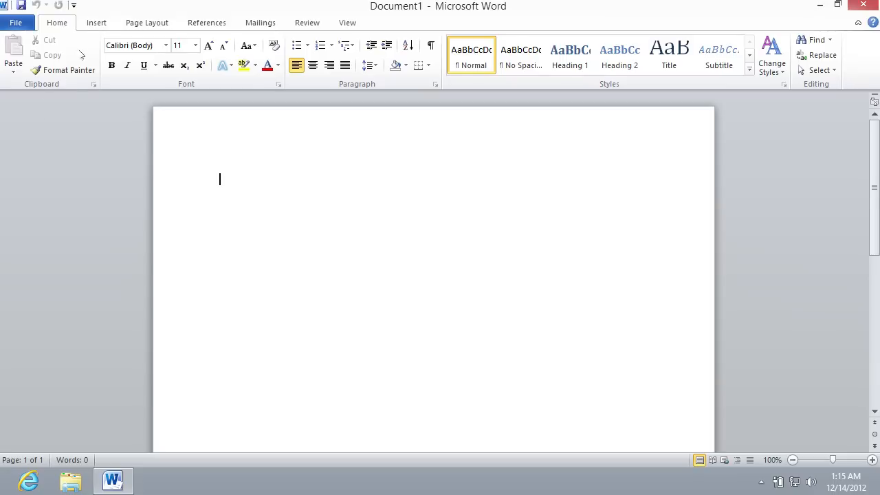
left_click(95, 23)
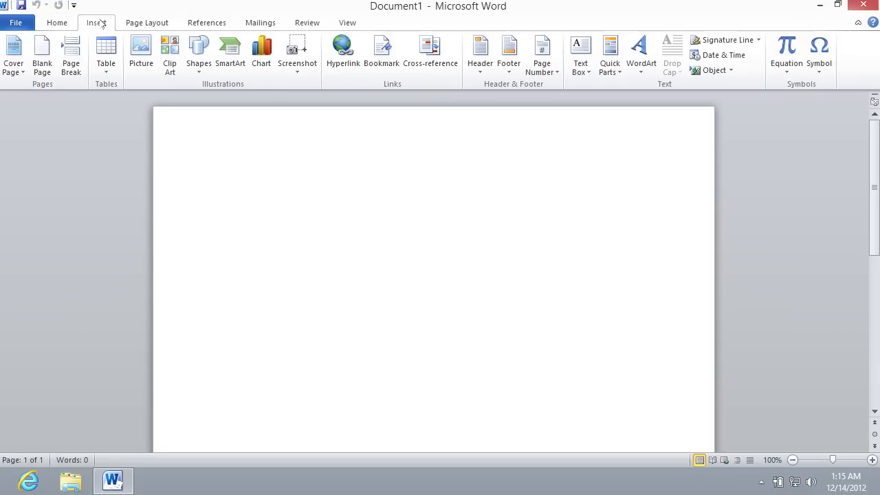
left_click(219, 179)
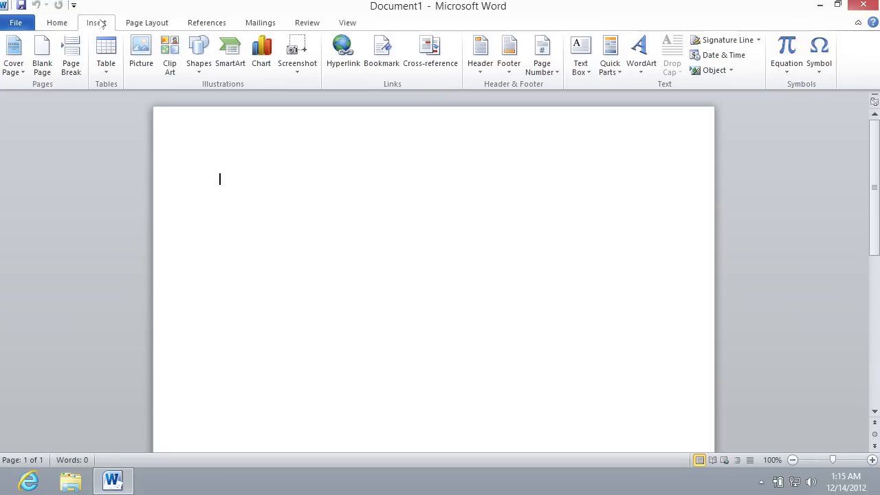
left_click(140, 51)
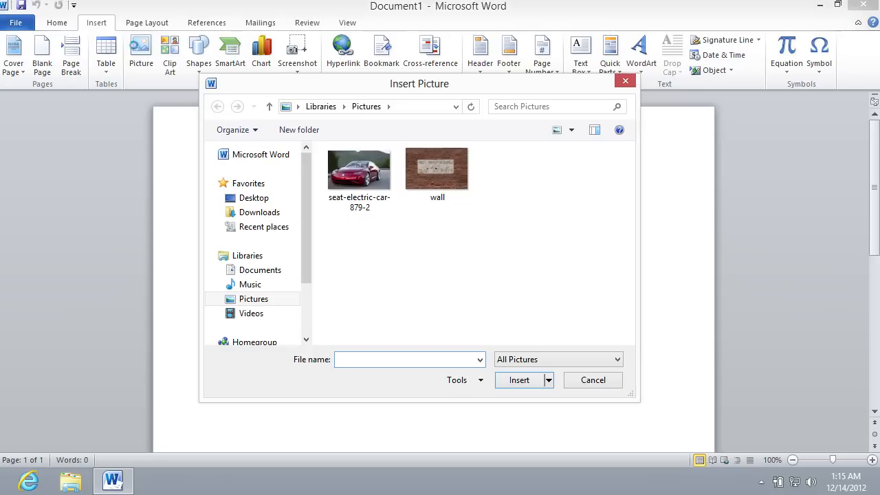
left_click(359, 170)
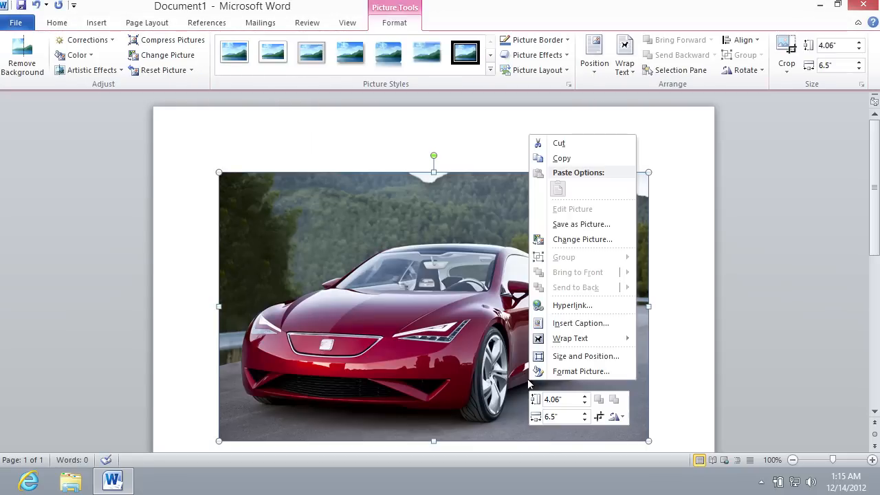
mouse_move(585, 355)
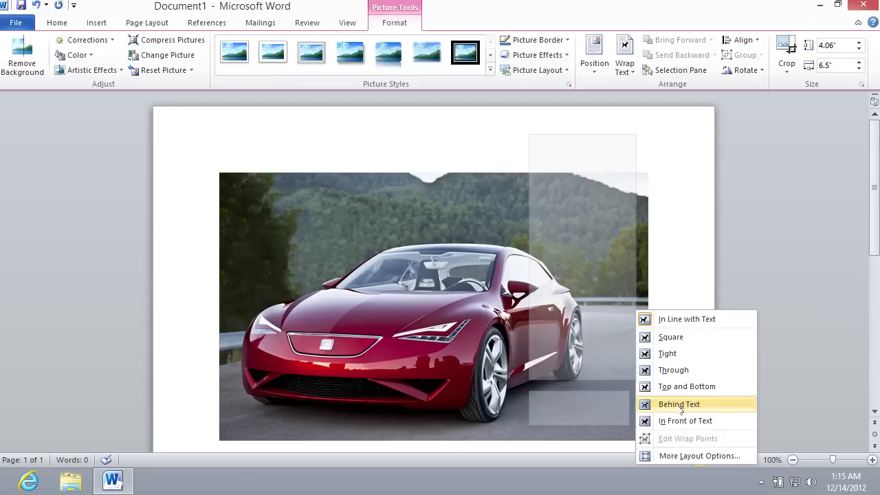
Set the car photo's text wrapping to Behind Text
left_click(678, 404)
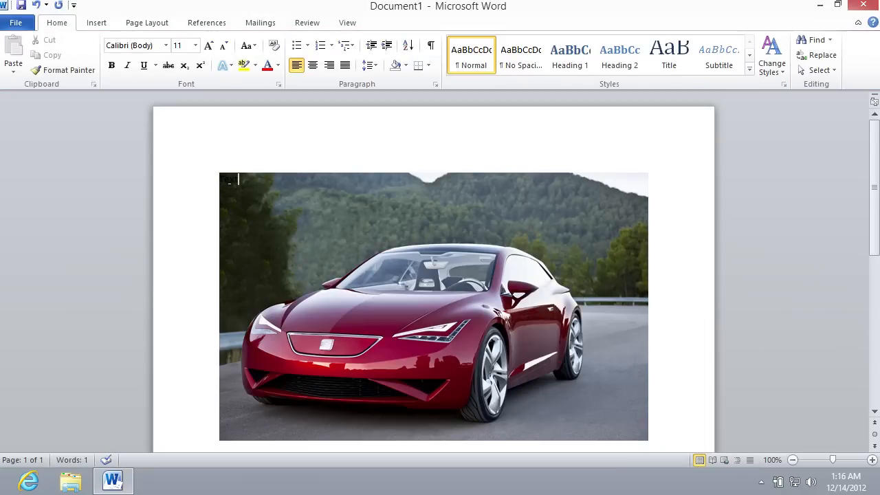
Format the typed word 'Text' at 72 points in white over the photo
left_click(433, 305)
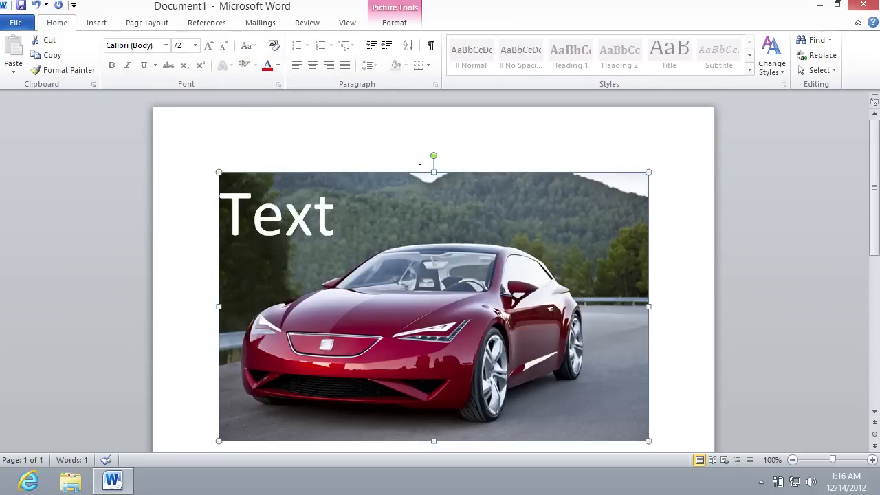
left_click(394, 23)
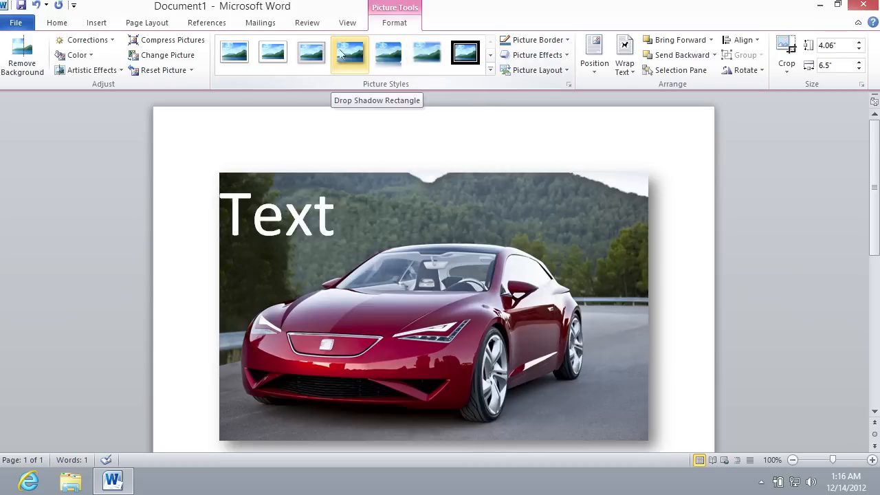
mouse_move(273, 53)
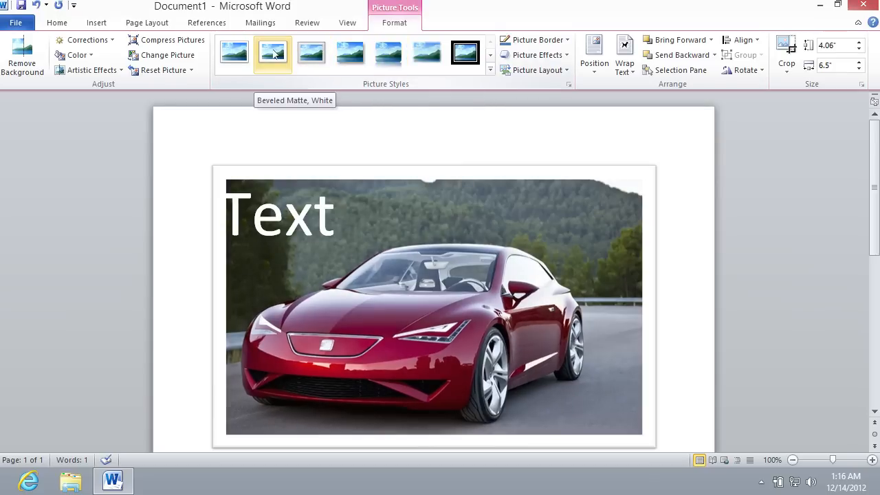
left_click(234, 53)
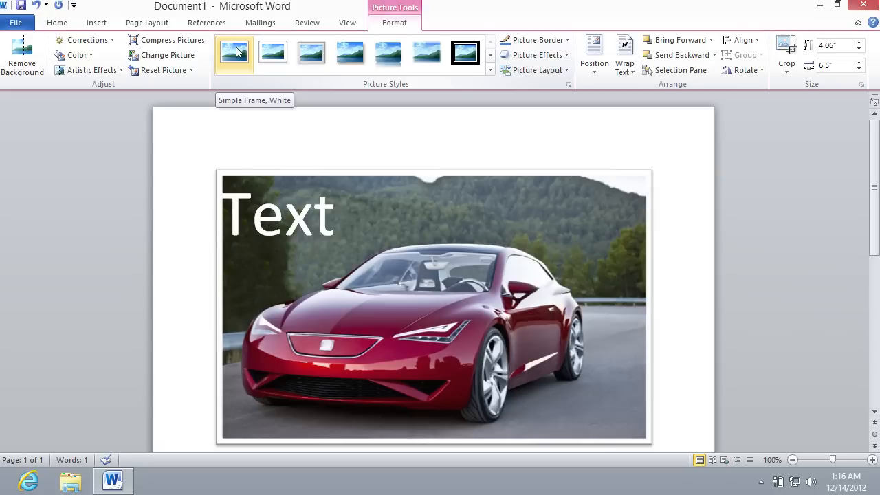
left_click(234, 53)
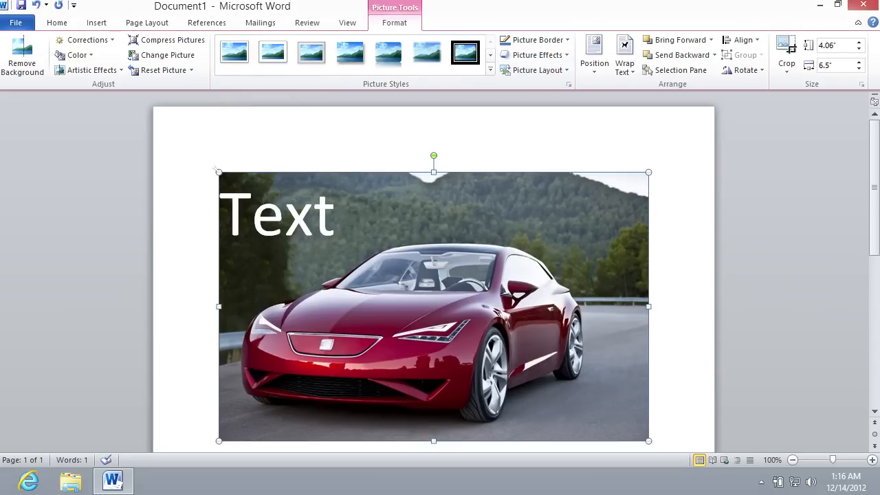